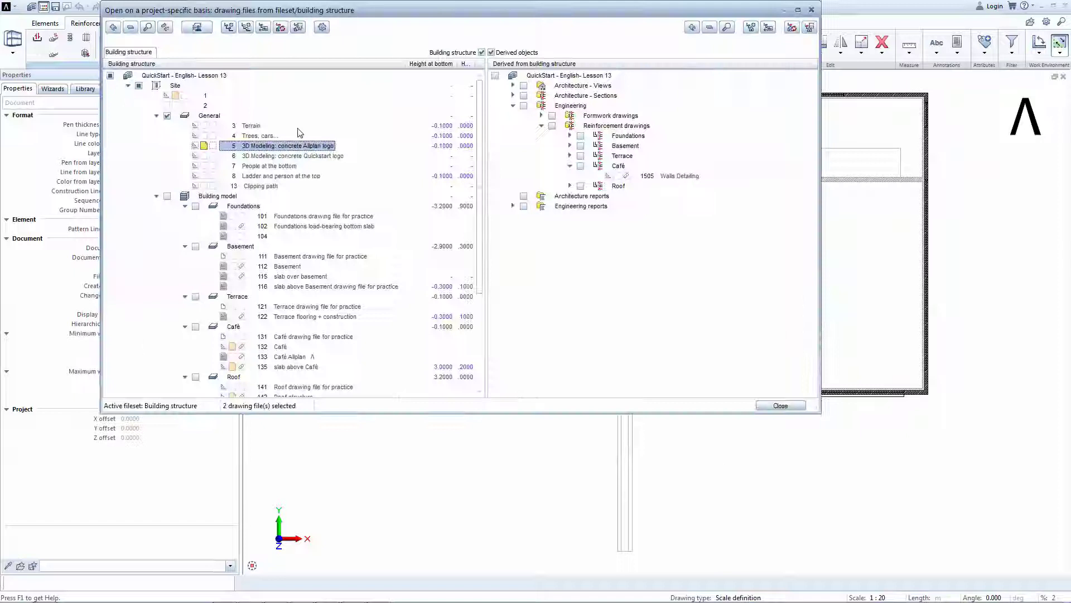
Load the saved XML favourite selection from the building structure root, selecting 12 drawing files.
right_click(184, 75)
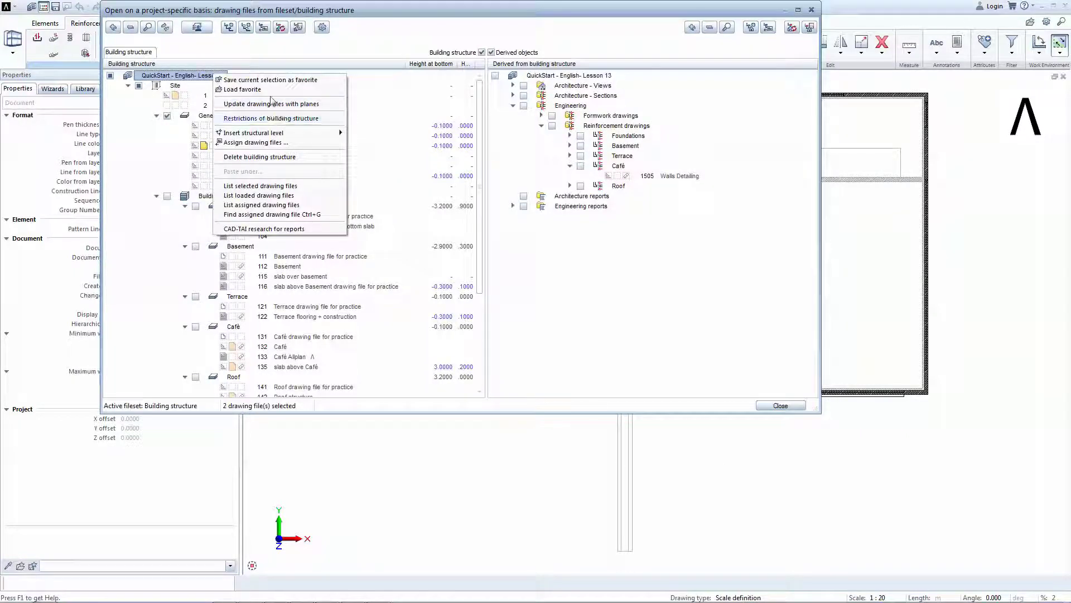
left_click(242, 89)
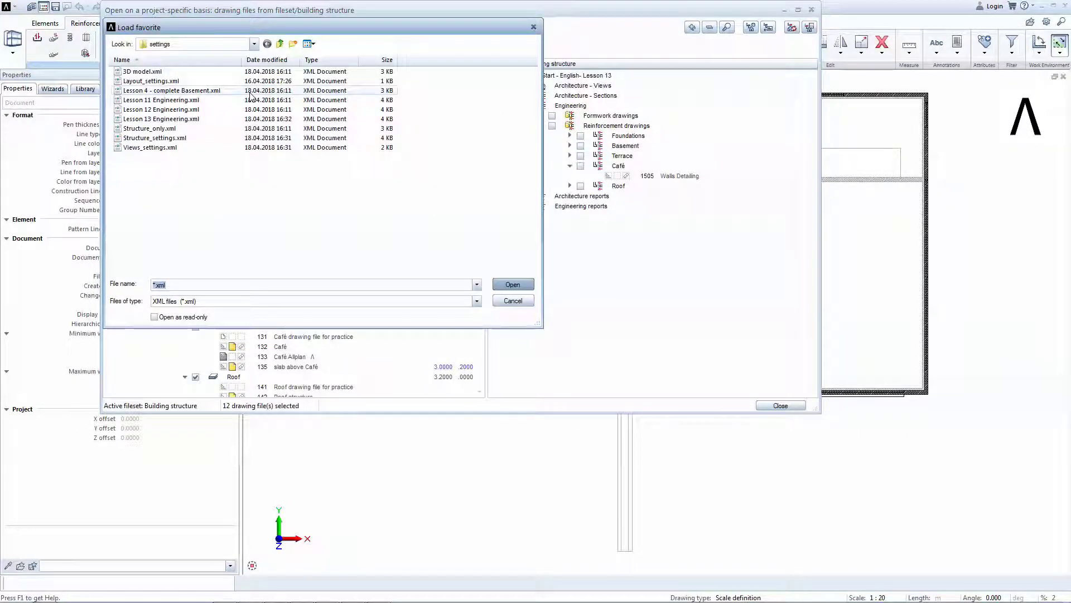
left_click(512, 300)
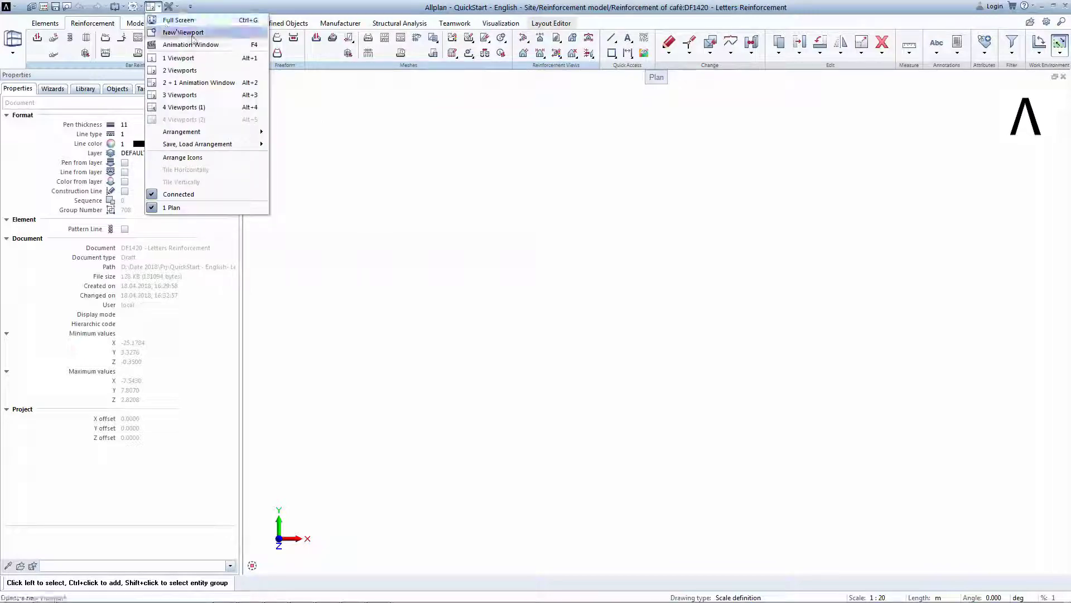
Arrange three viewports and place a generated front elevation of the letter A in plan.
left_click(180, 70)
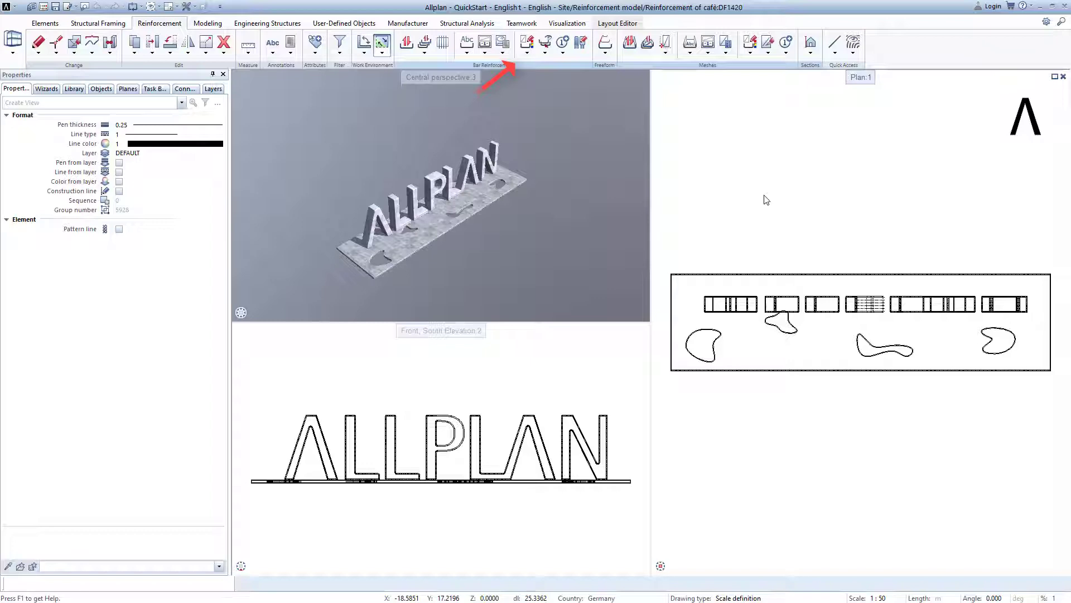
left_click(810, 42)
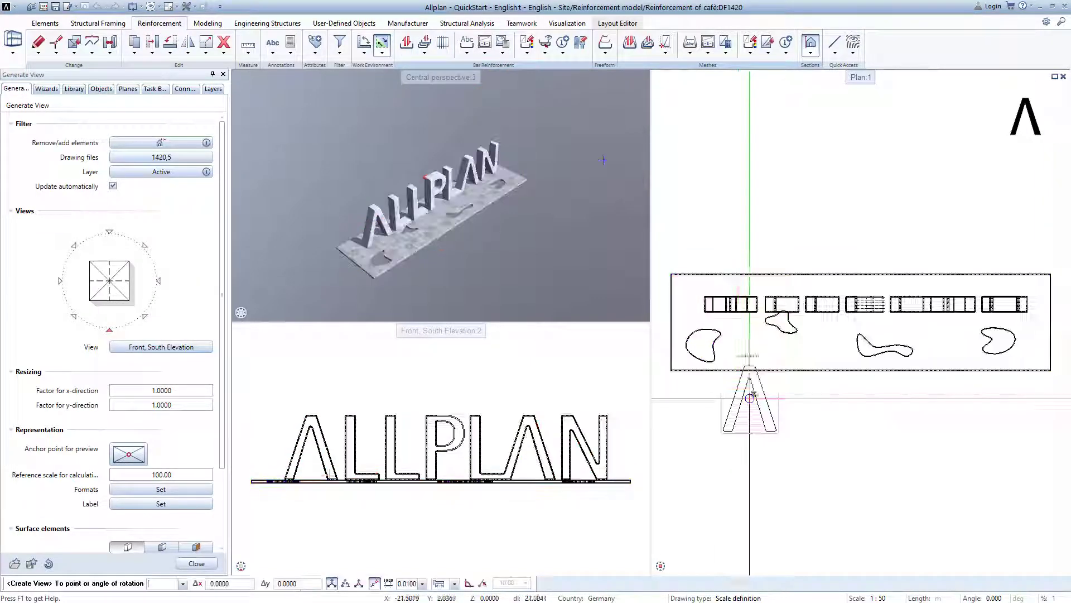
left_click(160, 503)
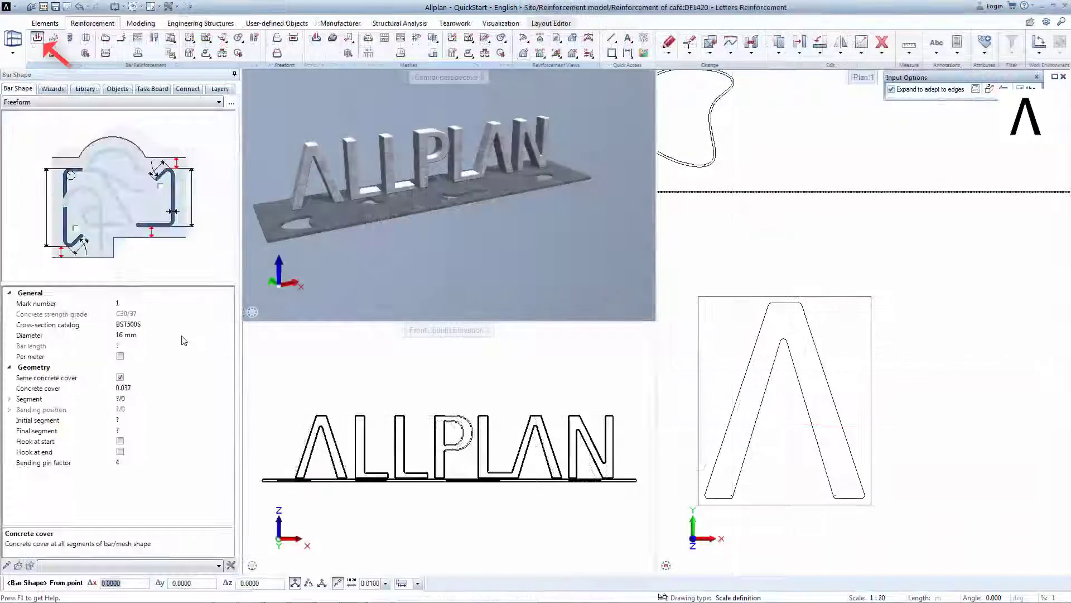
Set the steel grade to B500B and draw 16 mm freeform bars up the A's leg towards the apex.
left_click(229, 323)
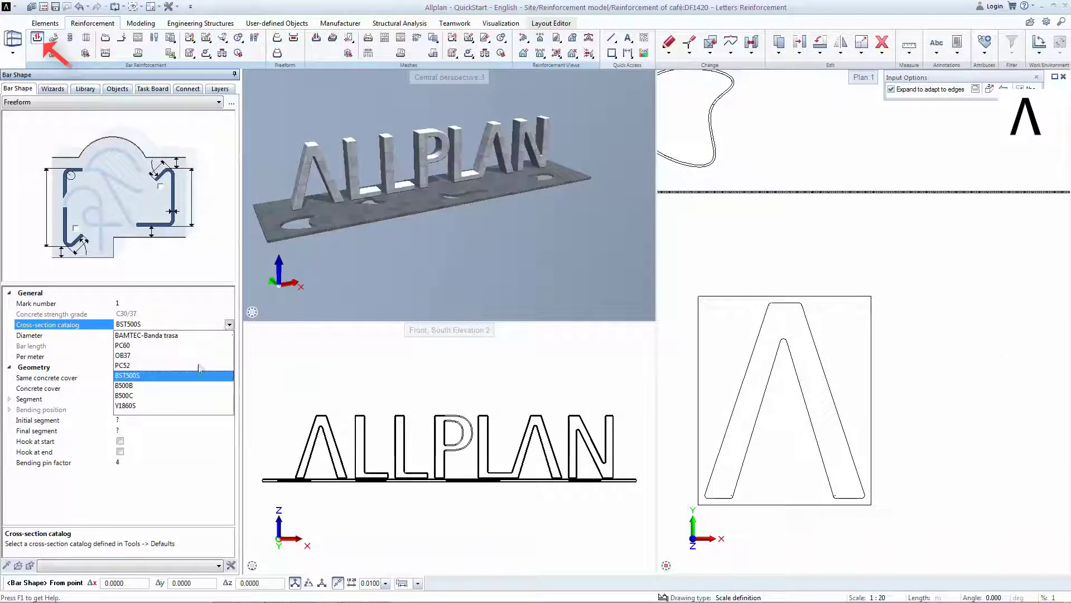
left_click(124, 385)
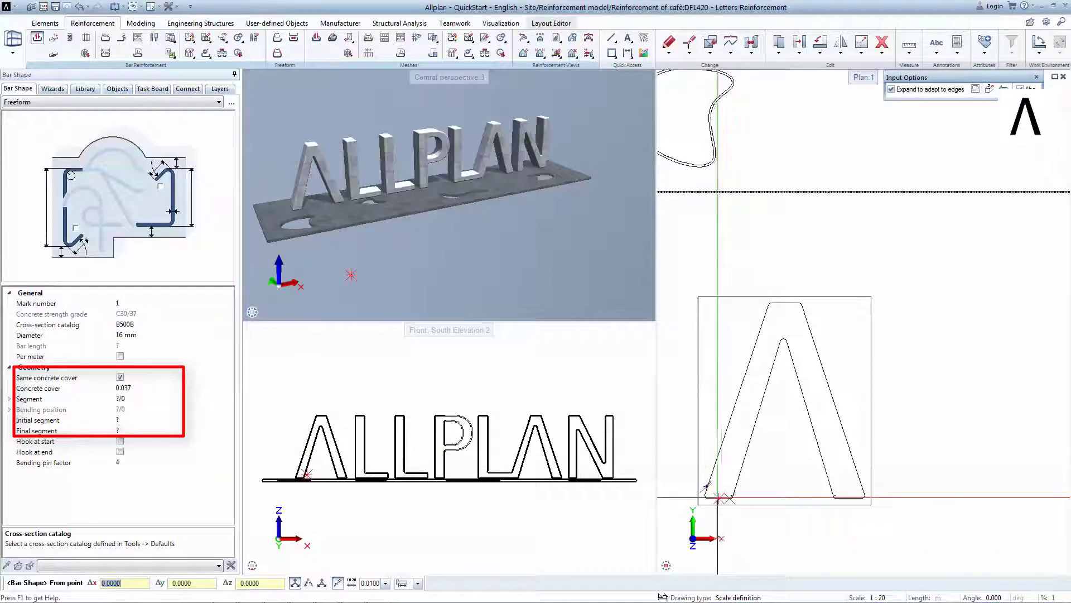
left_click(794, 328)
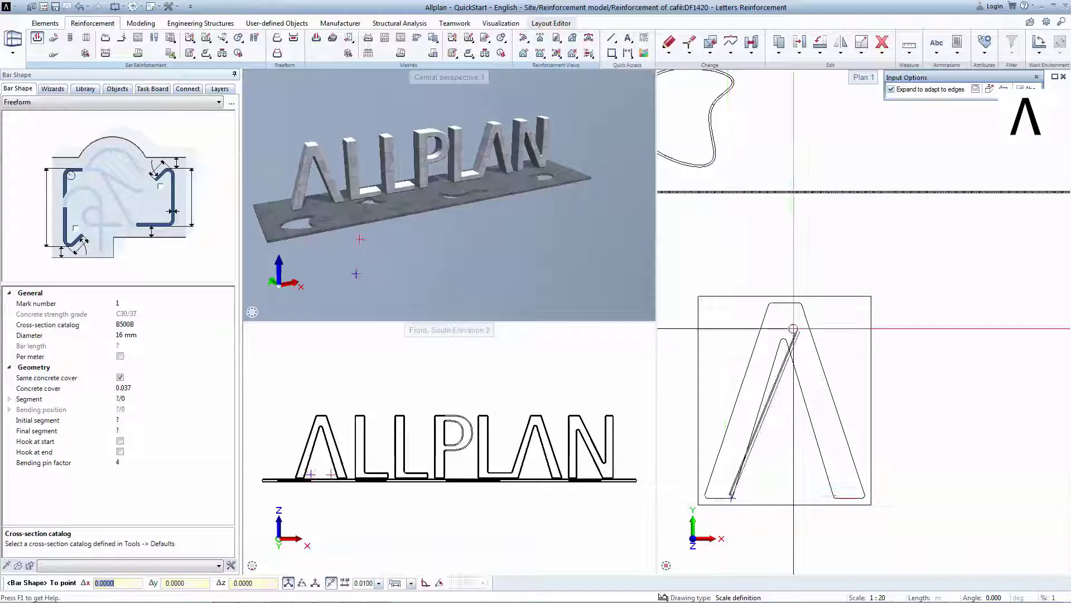
left_click(795, 306)
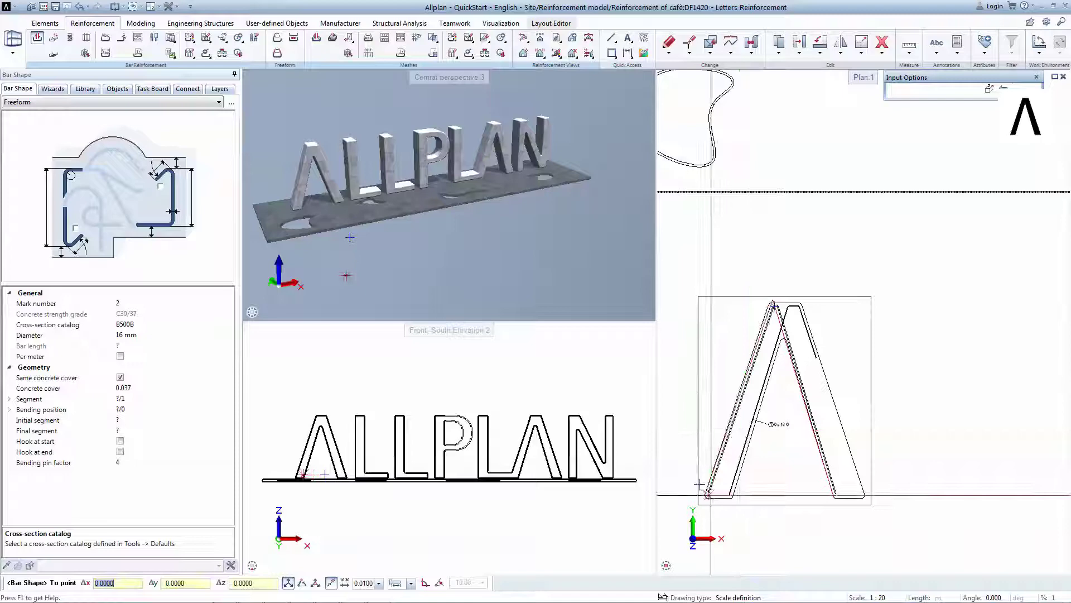
left_click(105, 38)
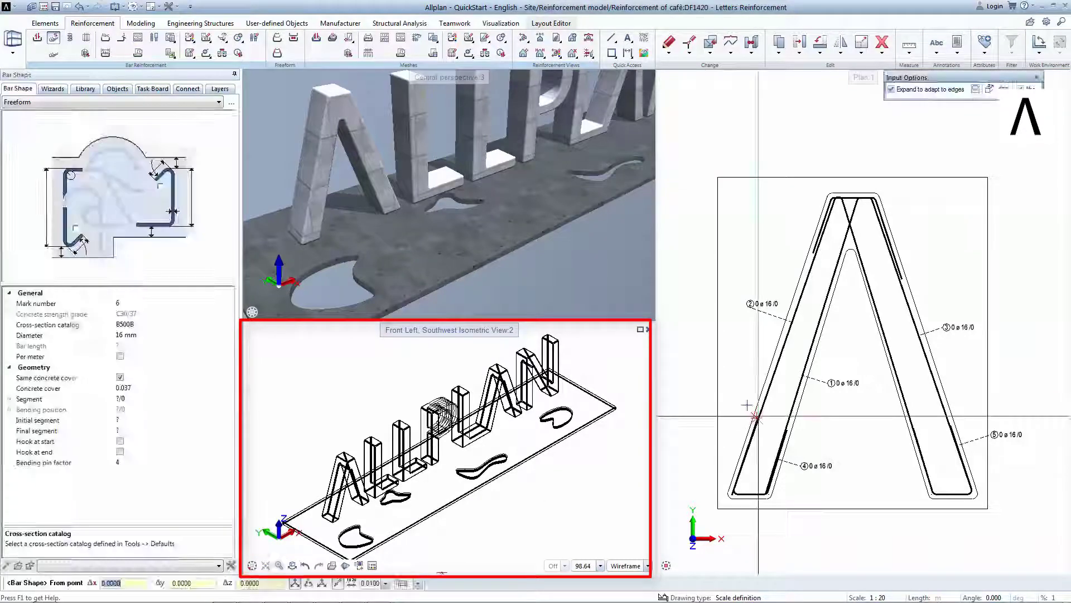
mouse_move(751, 400)
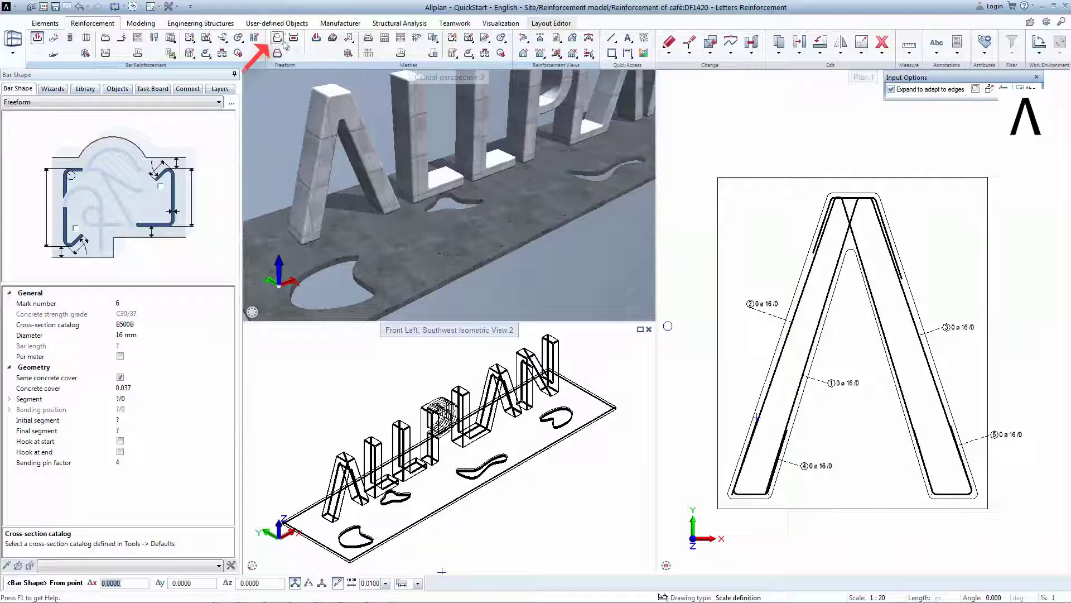
mouse_move(276, 39)
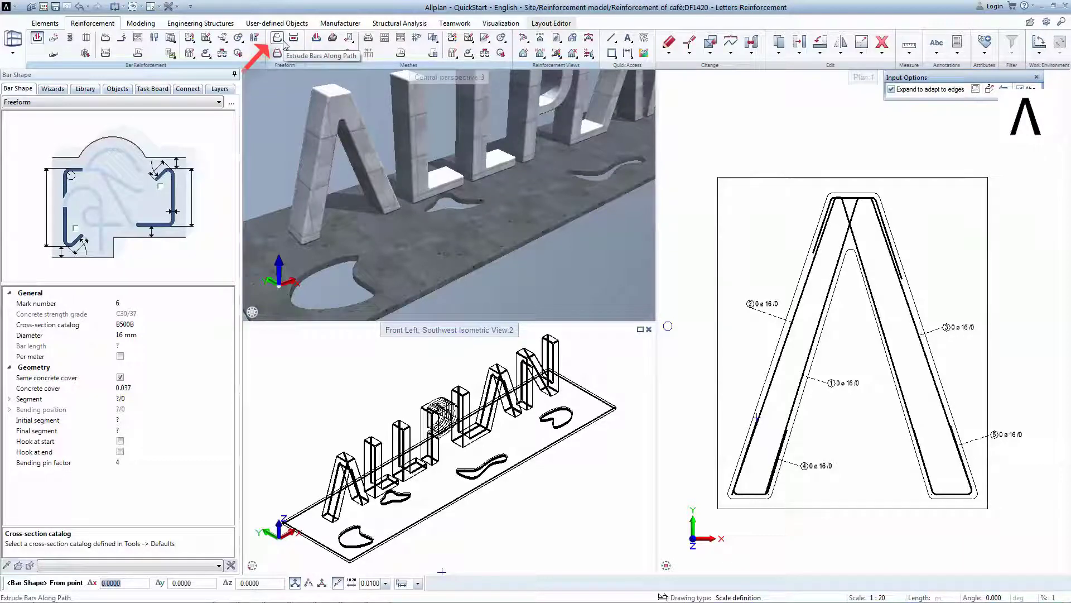
Extrude the A's bar shapes along the letter depth at spacing 0.125.
left_click(277, 37)
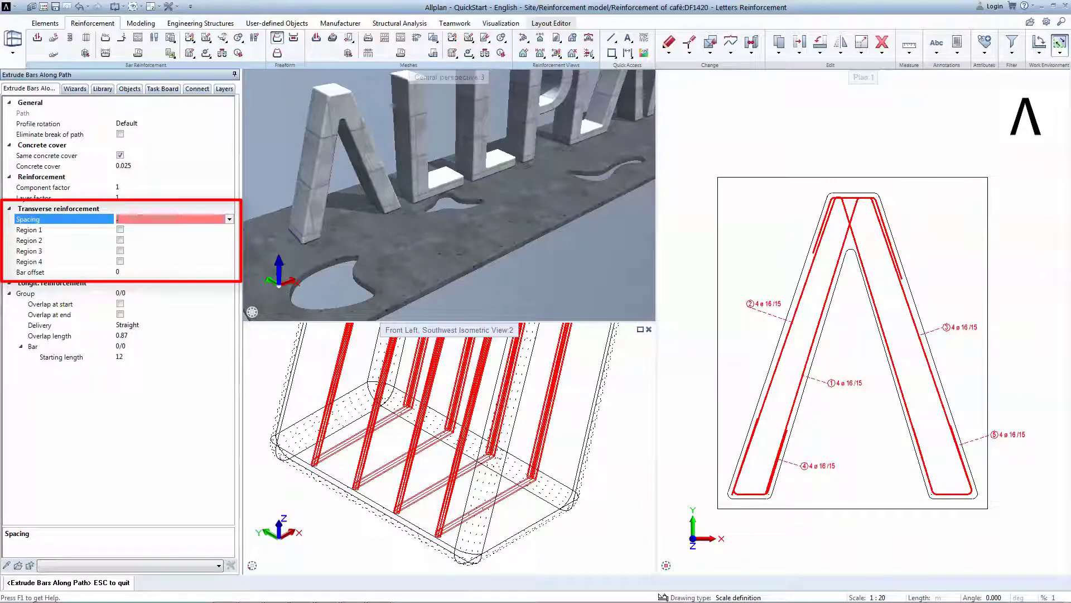
type("0.125")
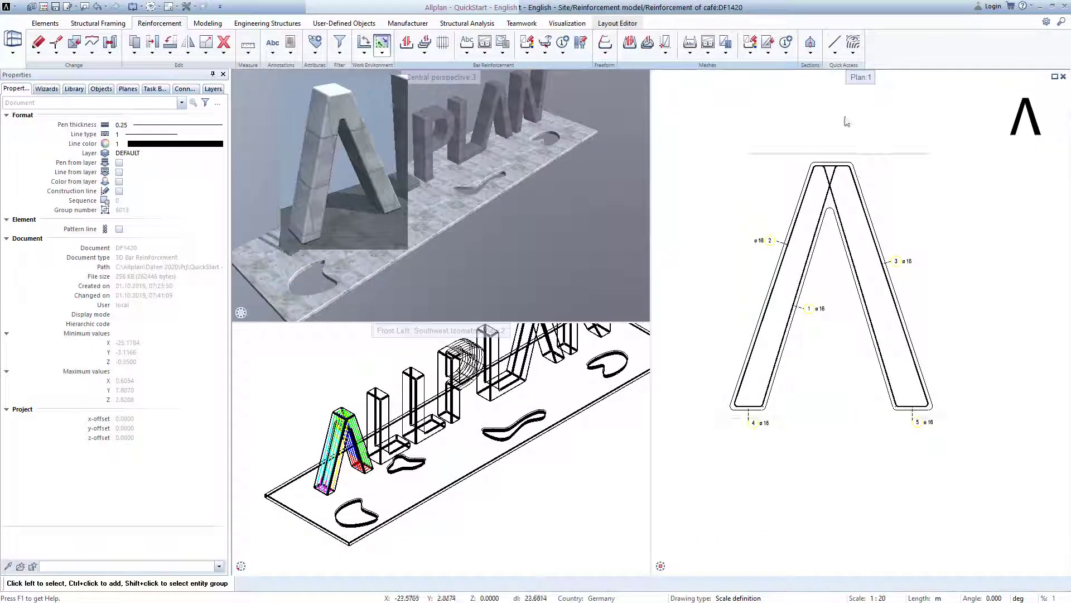
Create a clipping path with height from elements, angled to the A's leg, across the first leg.
left_click(810, 44)
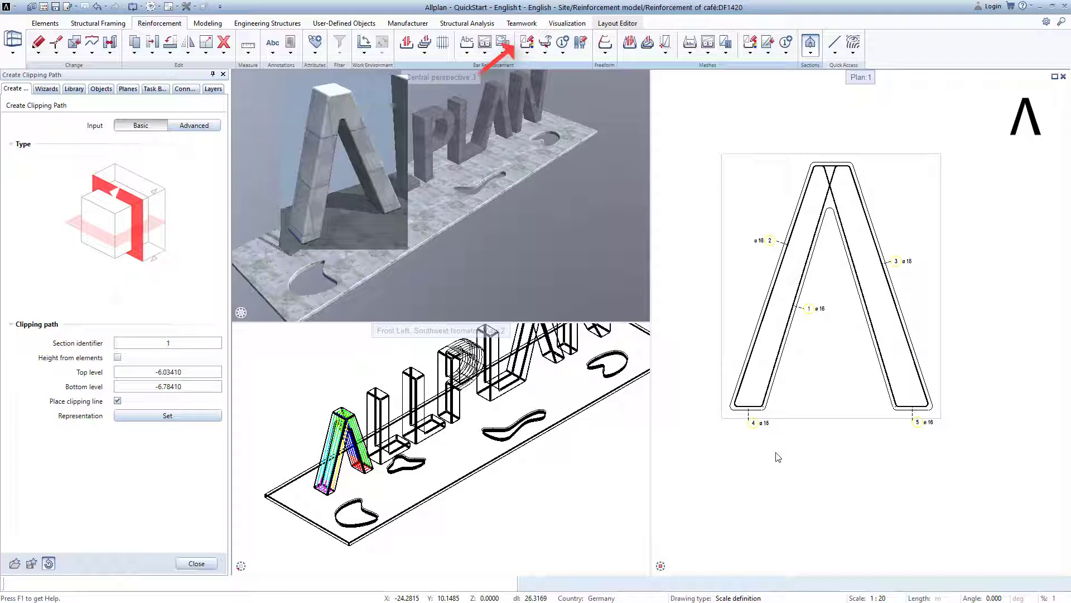
left_click(117, 357)
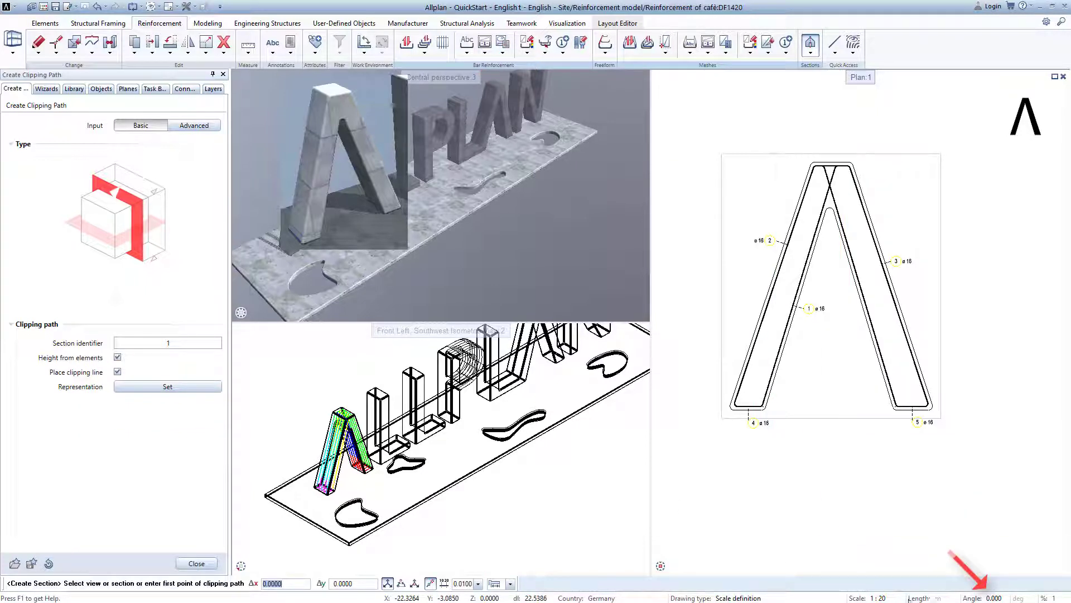
left_click(766, 338)
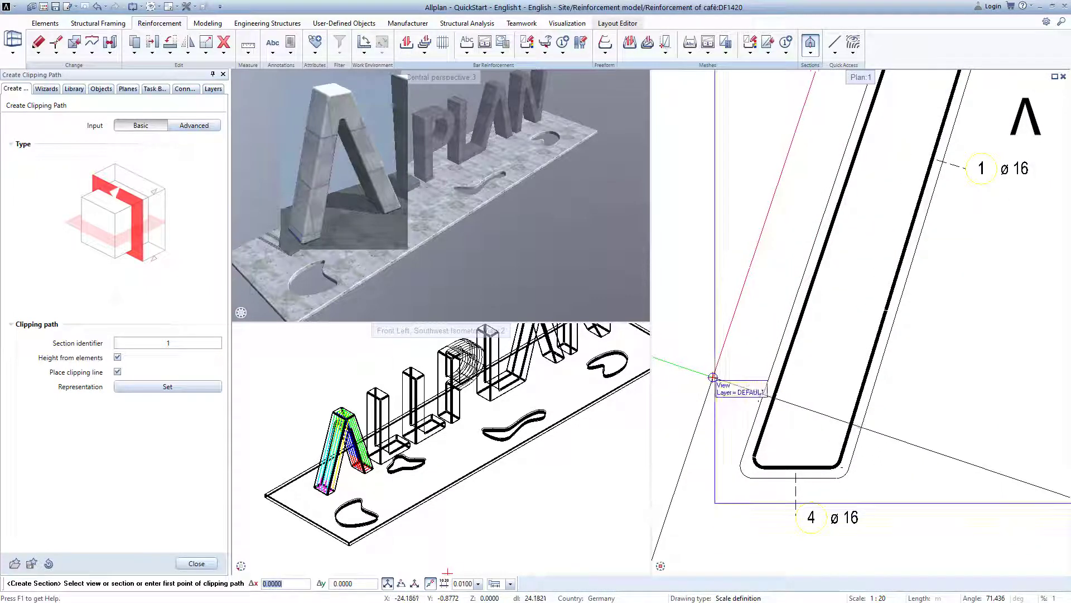
left_click(713, 378)
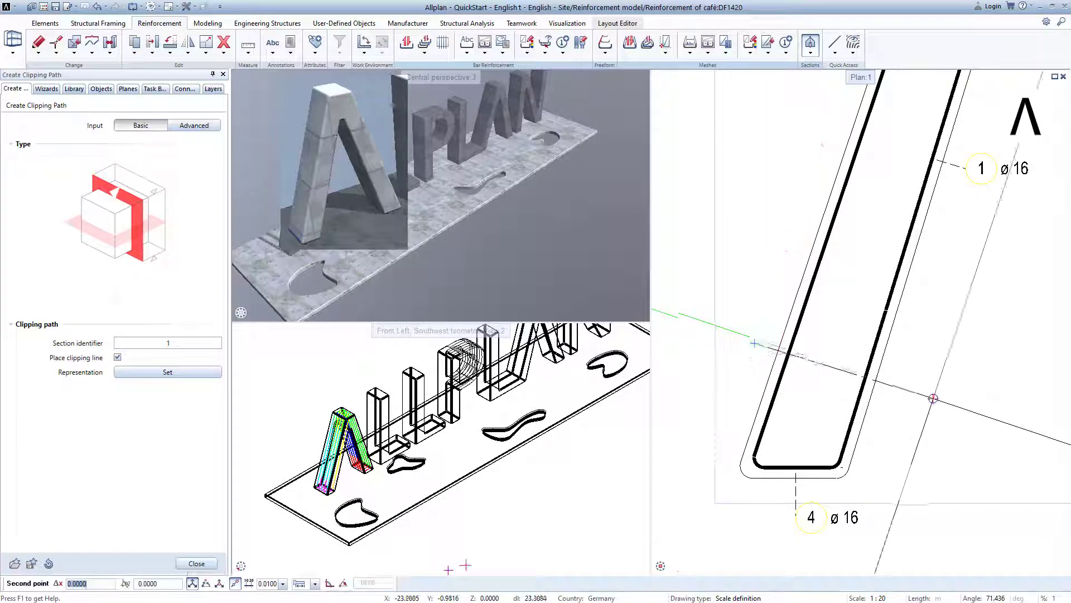
left_click(915, 345)
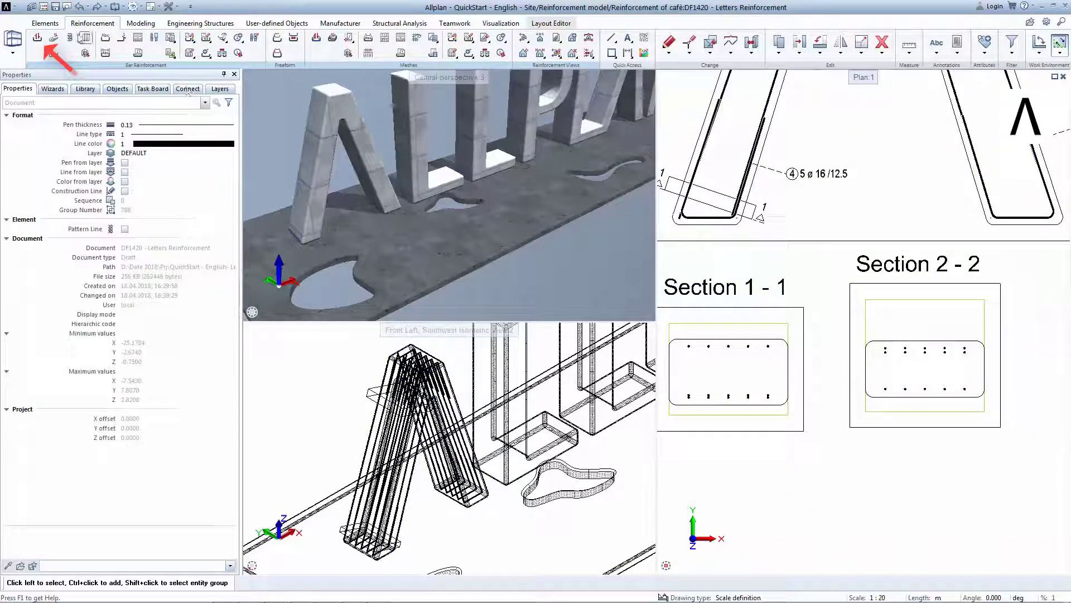
Start a closed 12 mm stirrup bar shape for Section 1-1.
left_click(54, 38)
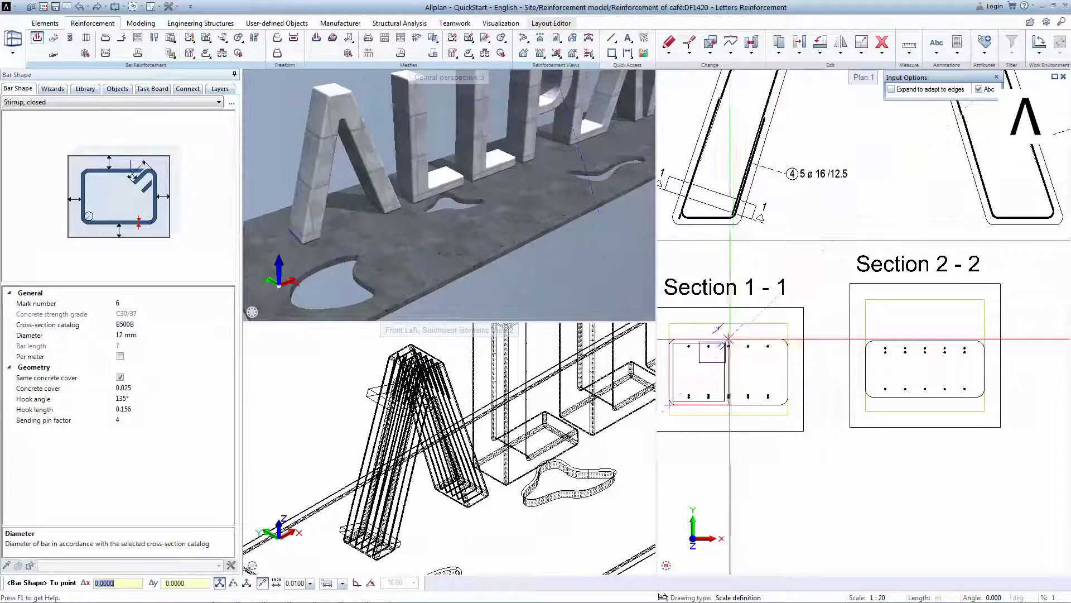
mouse_move(727, 338)
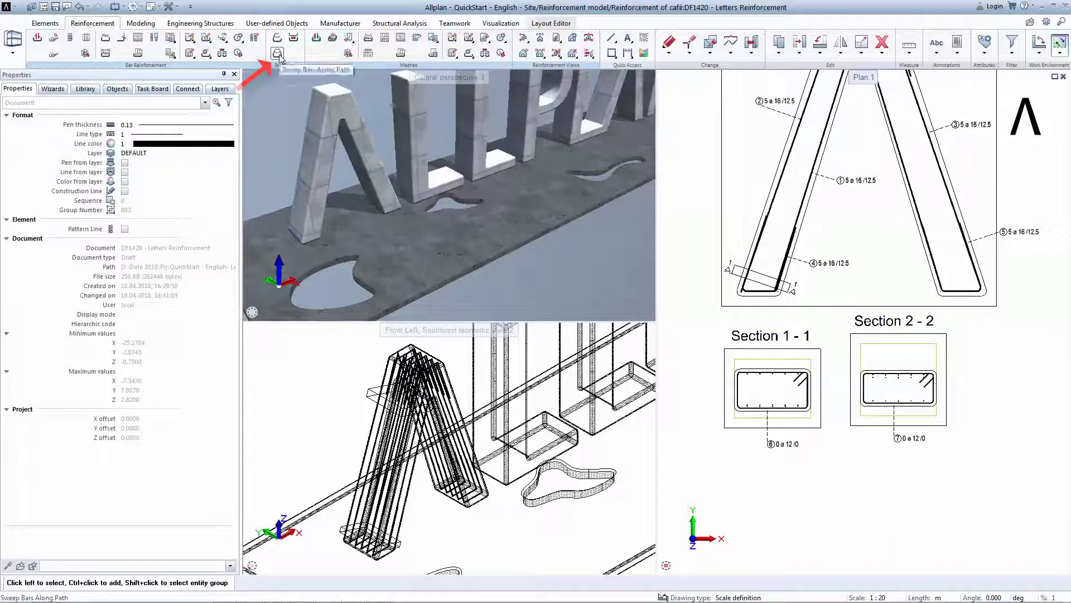
Sweep the Section 1-1 stirrup along the A's leg with spacing 0.15.
left_click(277, 53)
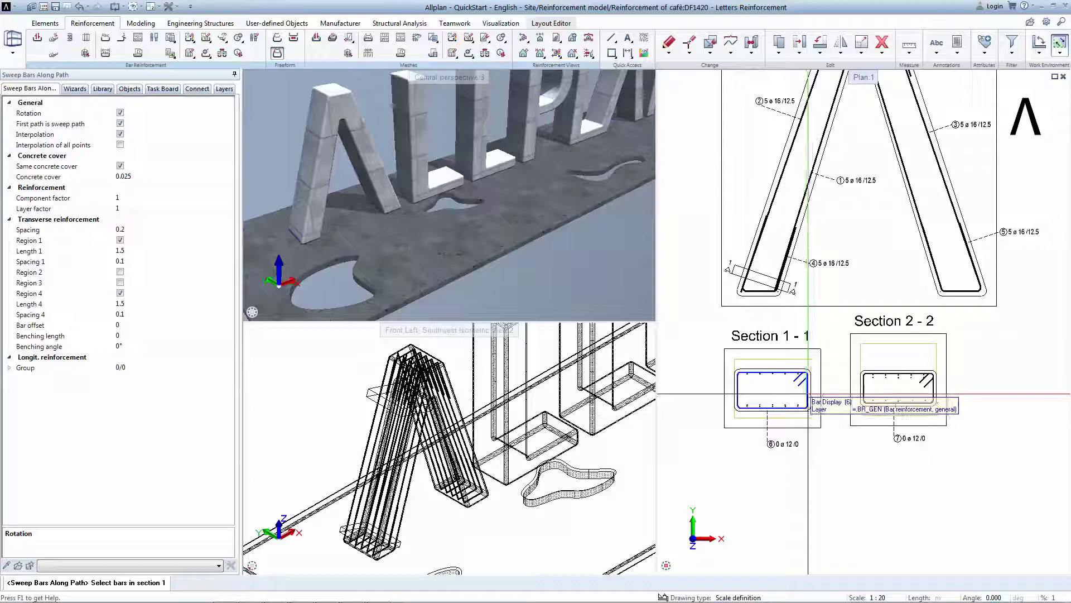
left_click(895, 382)
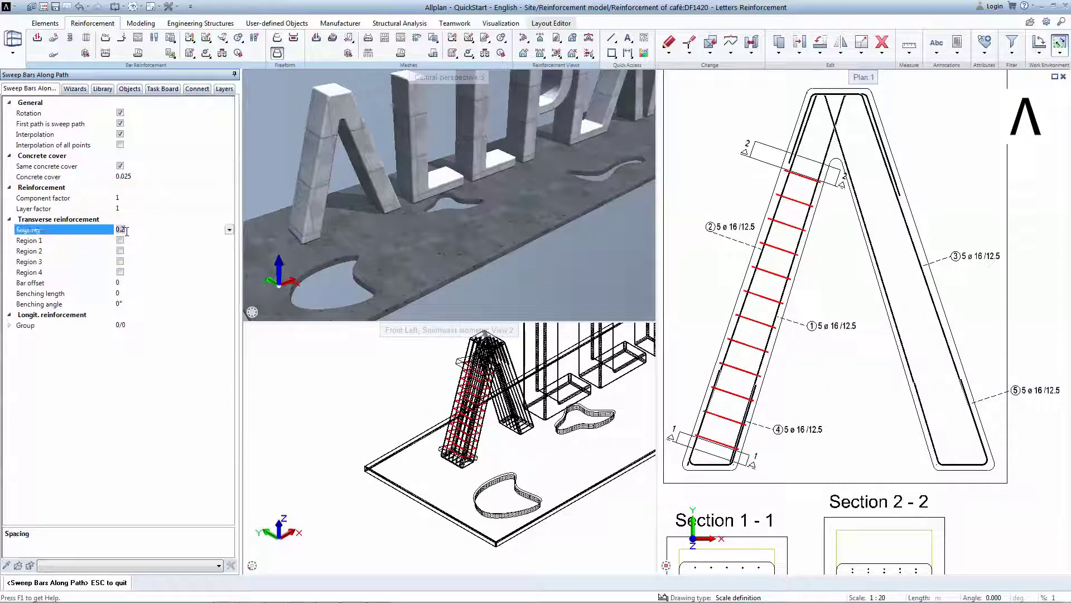
triple_click(174, 229)
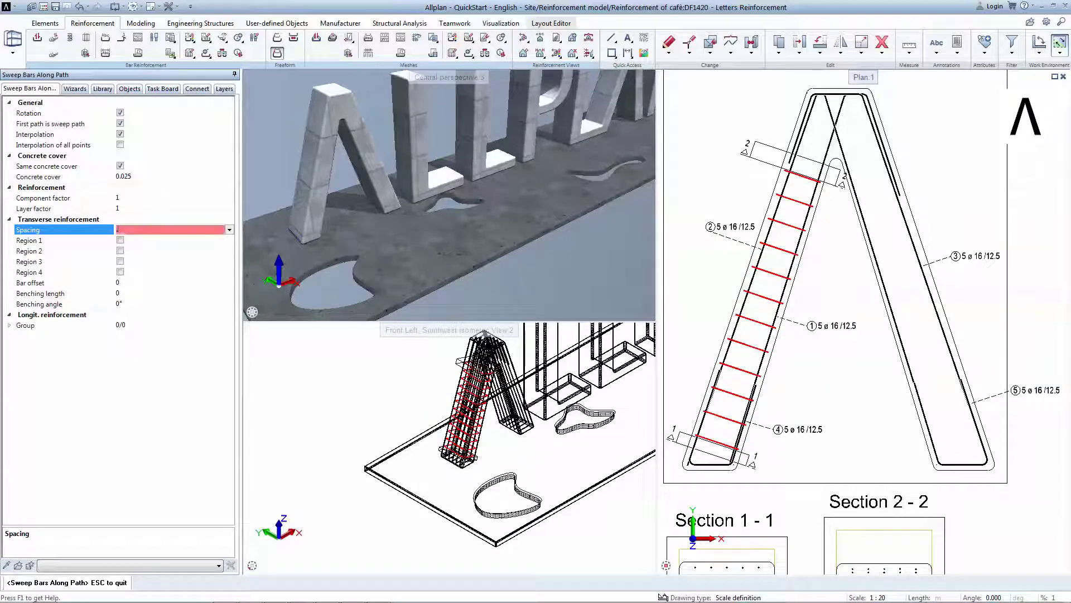
type("0.15")
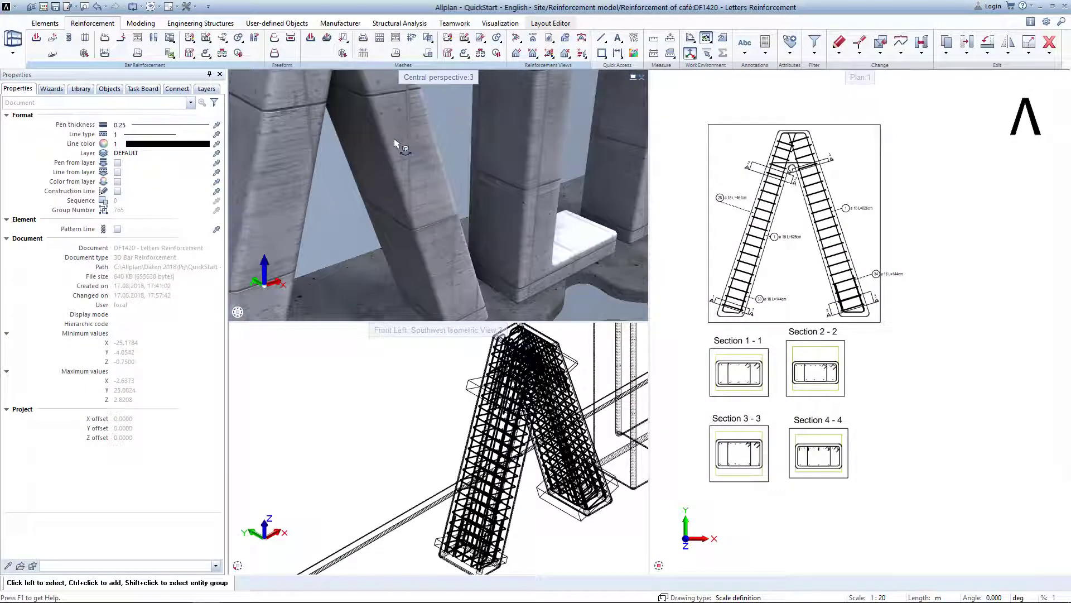
right_click(402, 144)
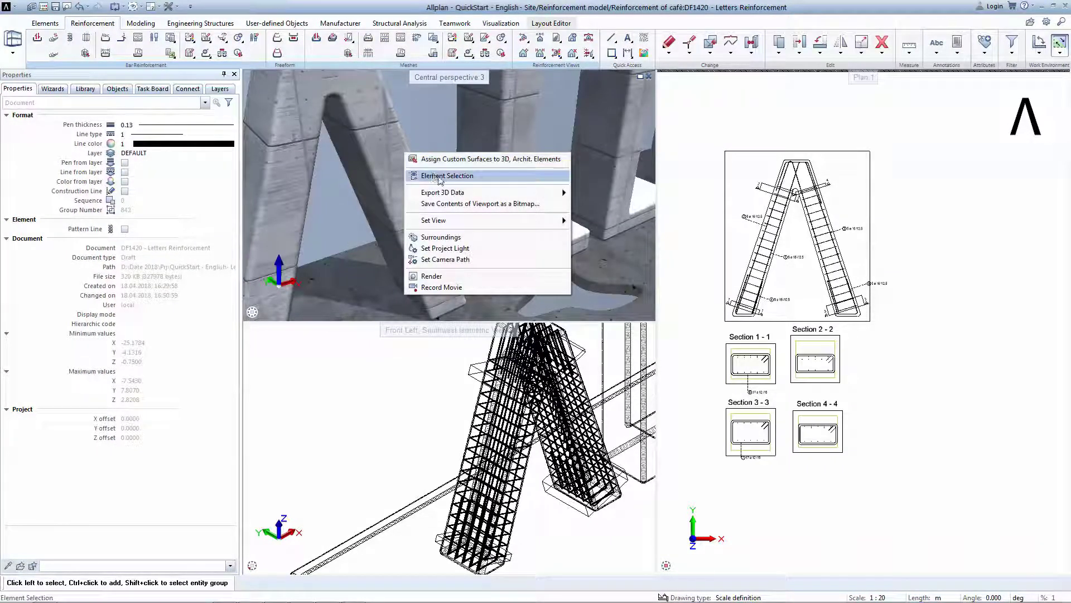
Switch to element selection in the 3D view to pick the A's longitudinal bars.
left_click(491, 158)
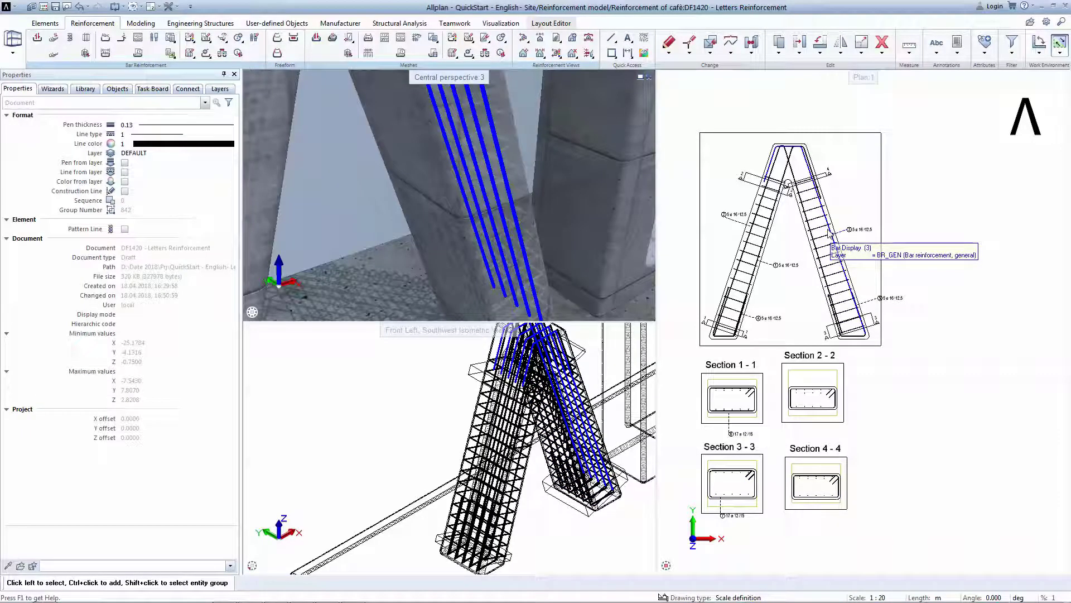
mouse_move(820, 236)
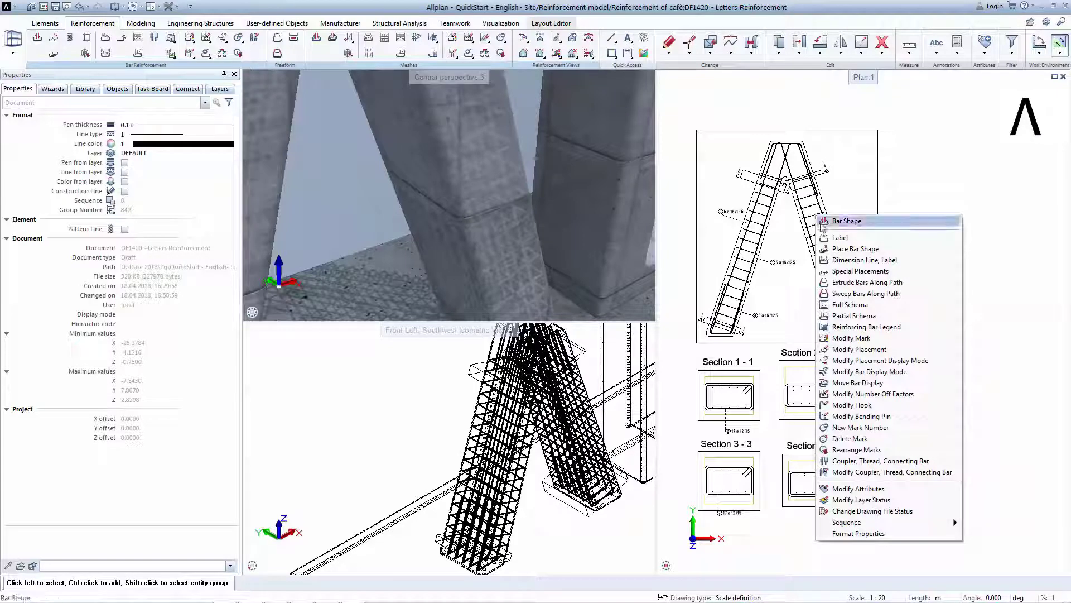
Place a dimension-line label on the A's longitudinal bars in plan.
left_click(865, 260)
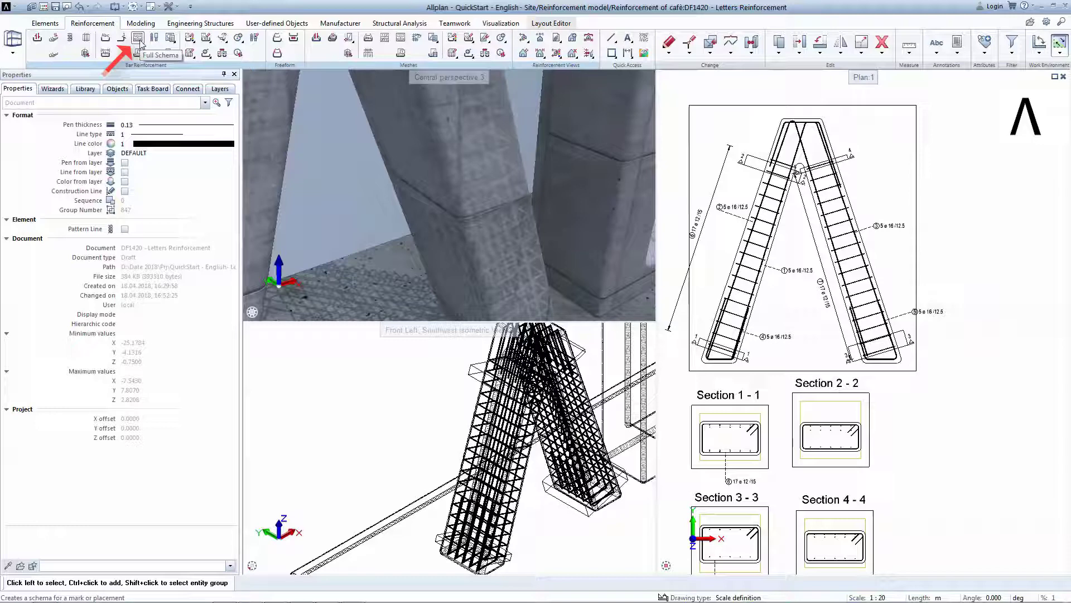
Create a full bending schema of bar mark 7 and place it beside the A plan.
left_click(139, 38)
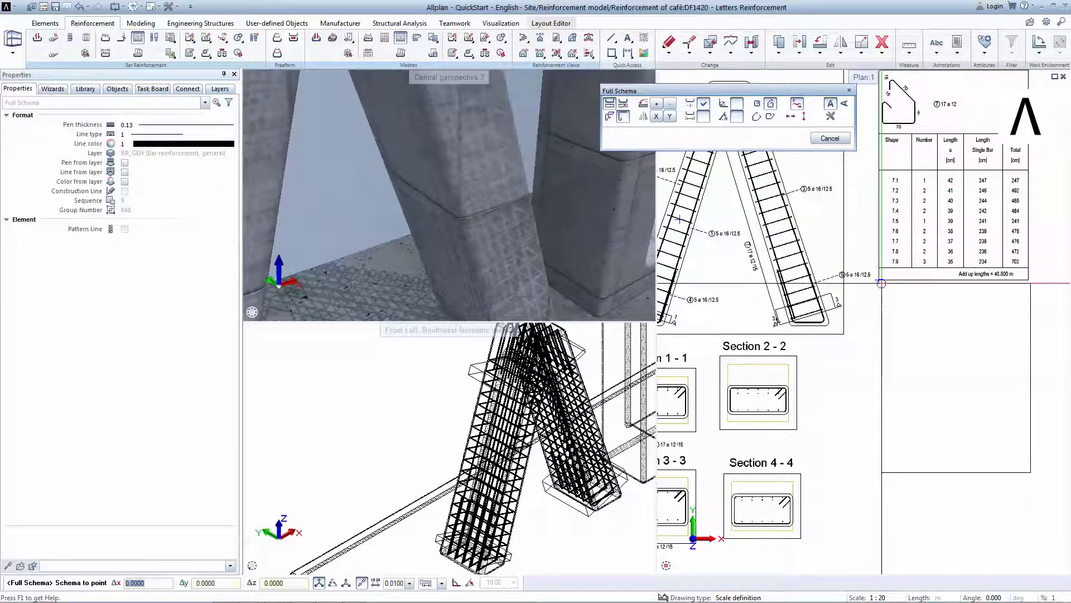
left_click(829, 138)
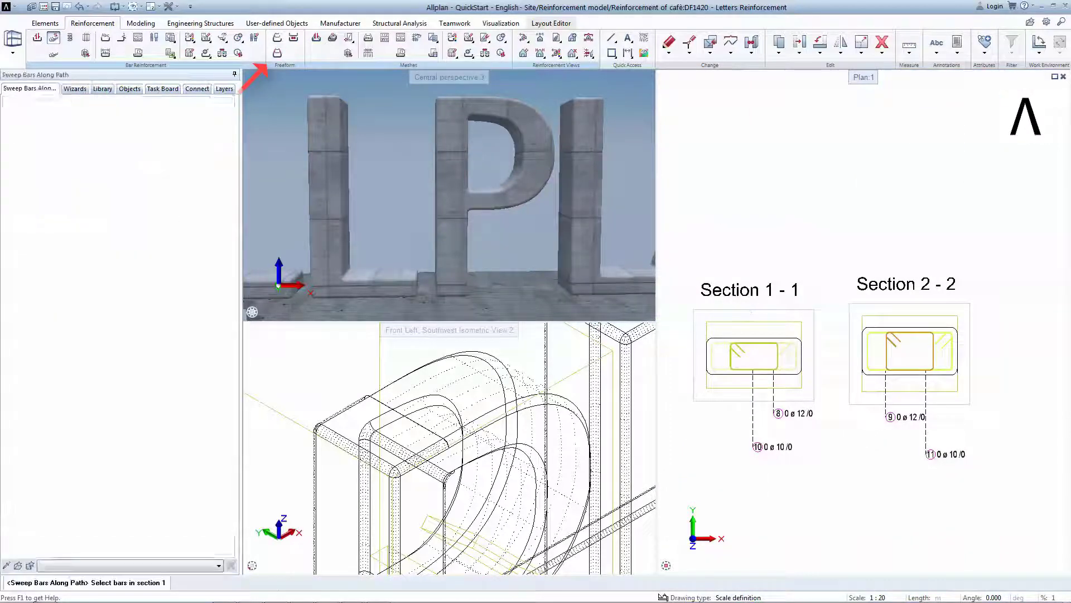
Sweep the section 1-1 bars along the letter P to reinforce it.
left_click(754, 354)
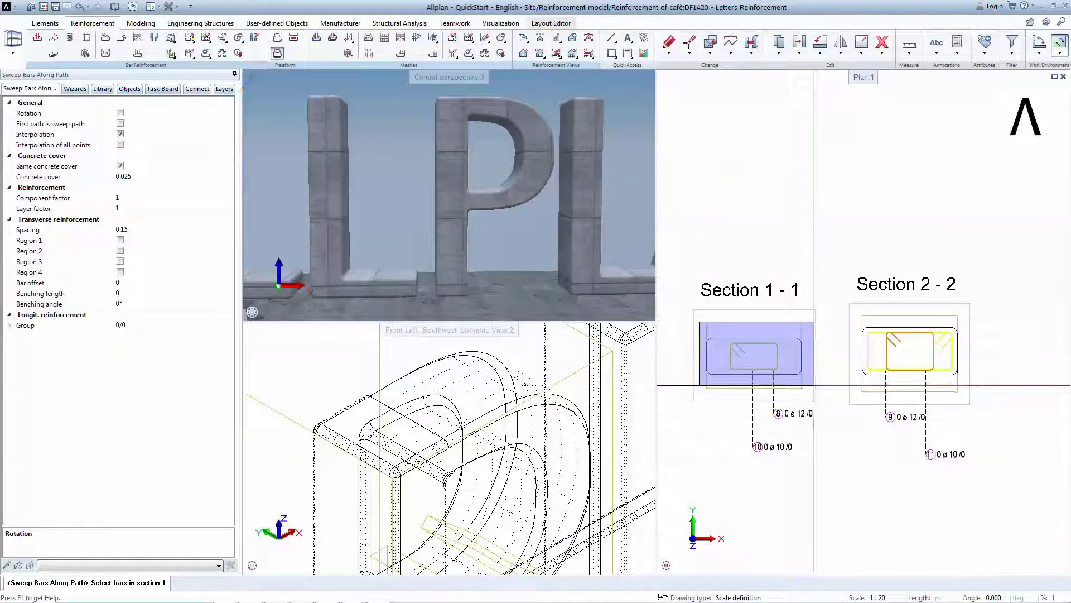
left_click(906, 353)
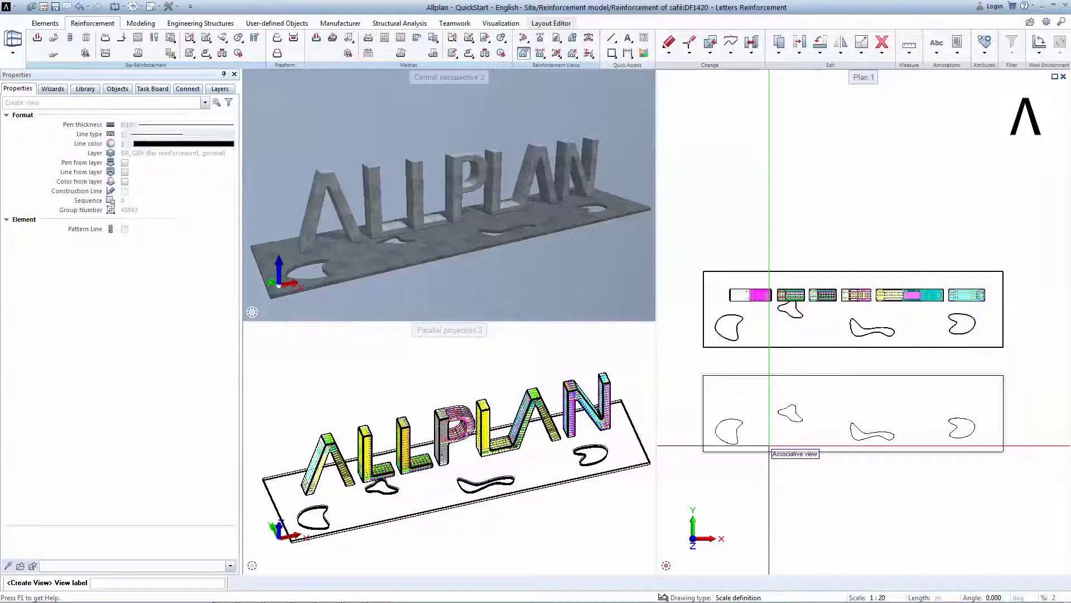
Place the associative view, then define the slab area-reinforcement region with adjusted offsets.
left_click(760, 425)
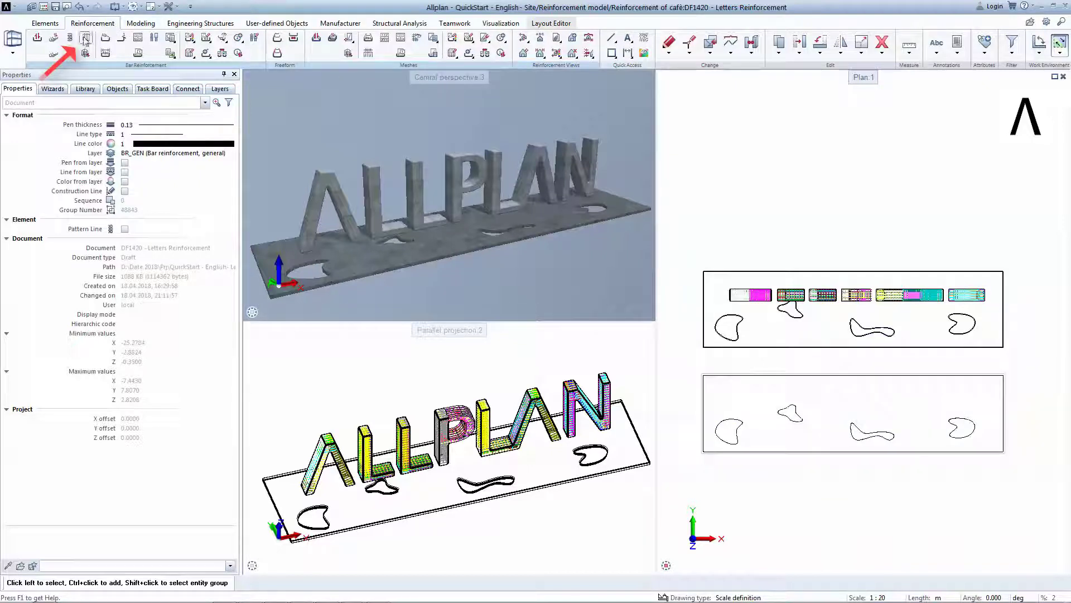
left_click(85, 38)
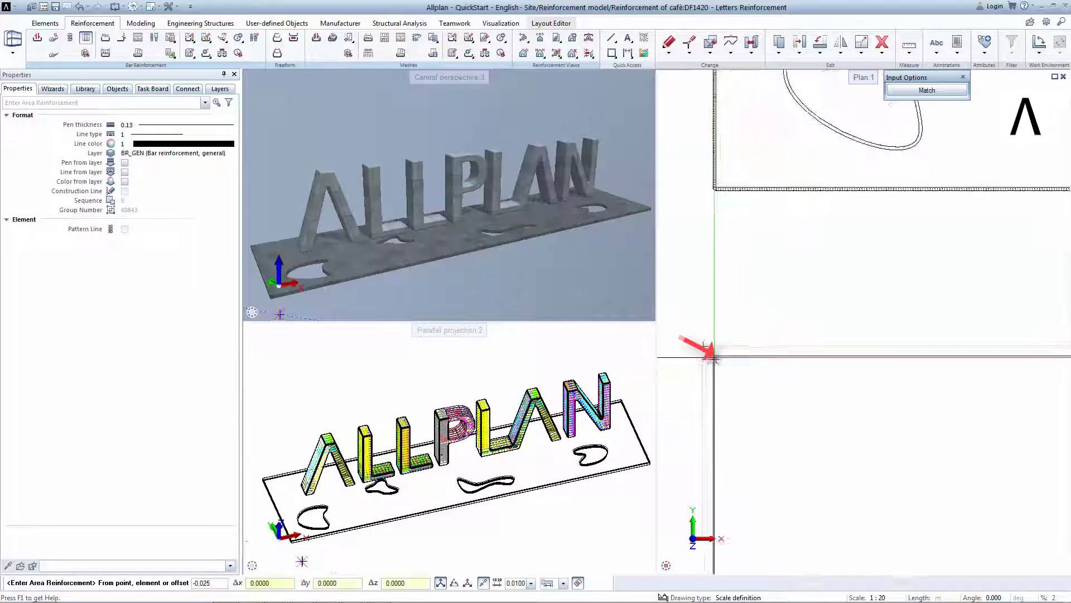
mouse_move(710, 358)
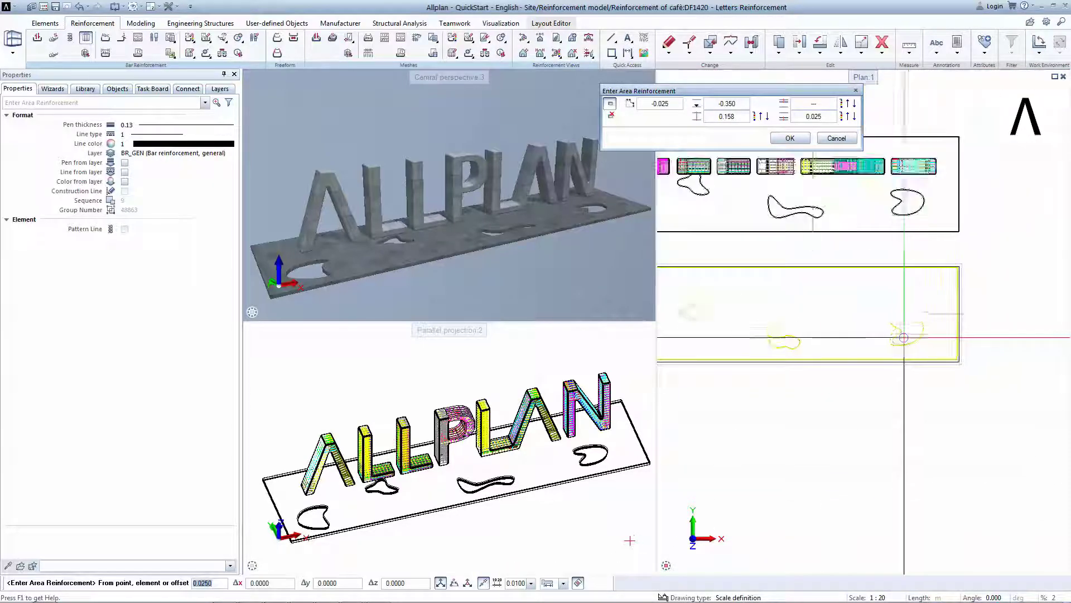
left_click(790, 138)
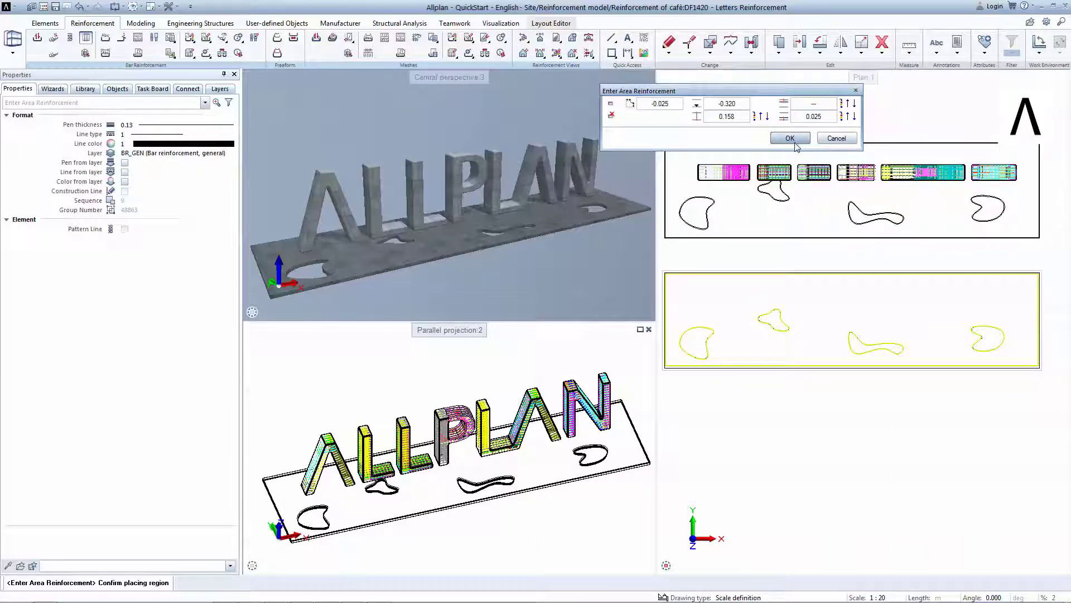
left_click(790, 137)
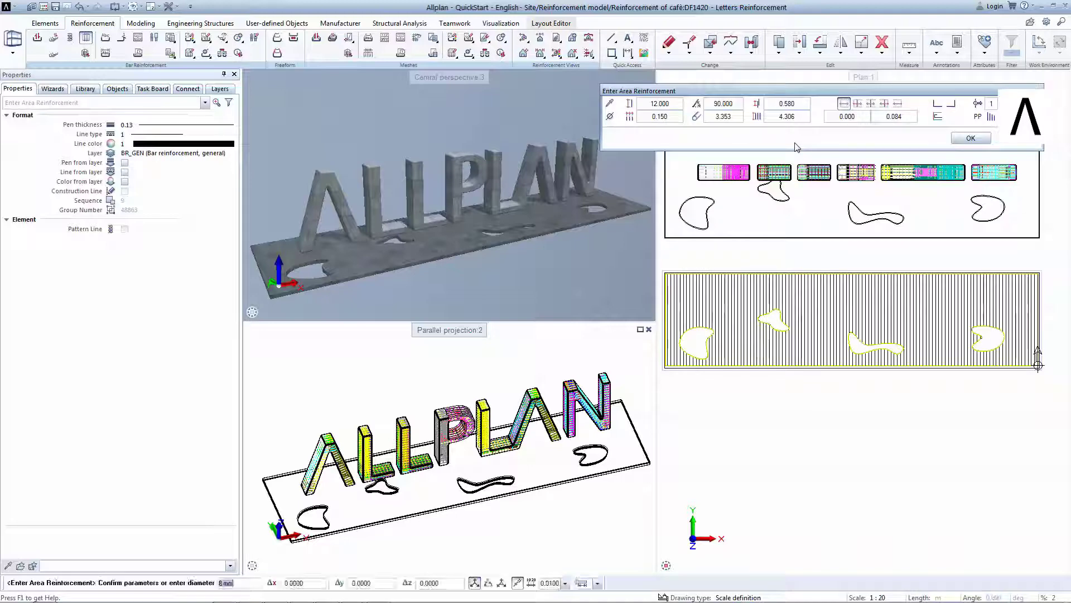
Confirm the 90° and crosswise 180° bar layers over the perforated slab.
left_click(970, 137)
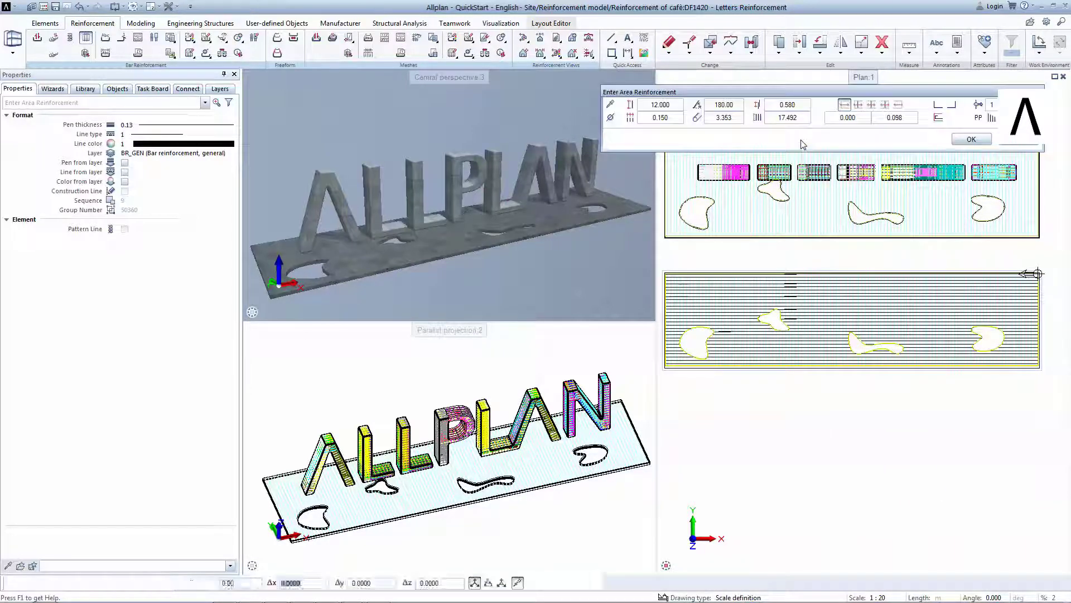
left_click(971, 139)
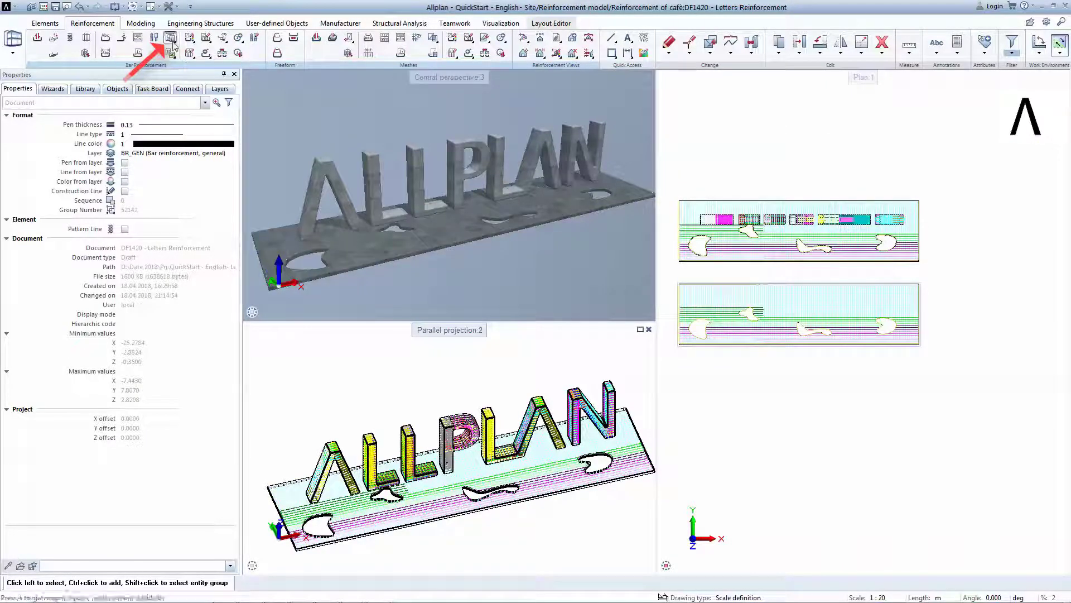
Place the reinforcing bar legend listing every mark with lengths and total mass beside the plan.
left_click(169, 37)
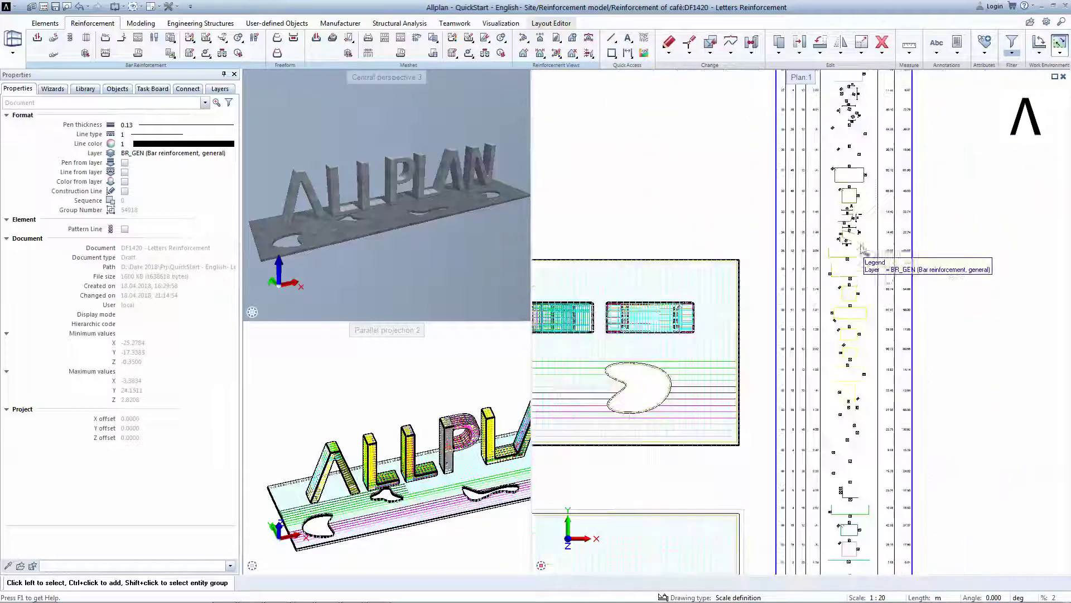
scroll("down", 3)
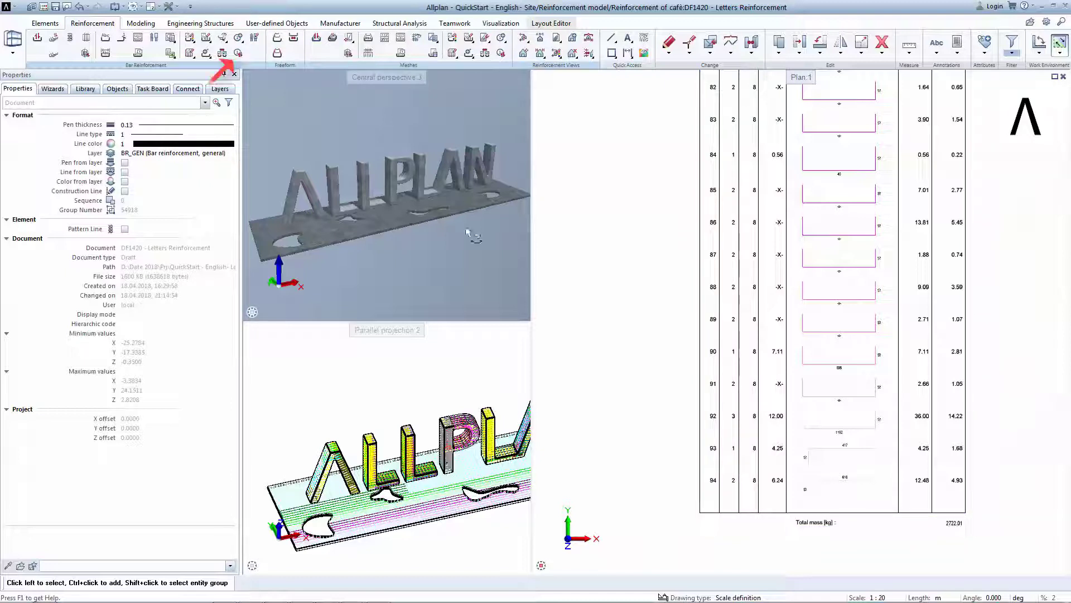
mouse_move(239, 53)
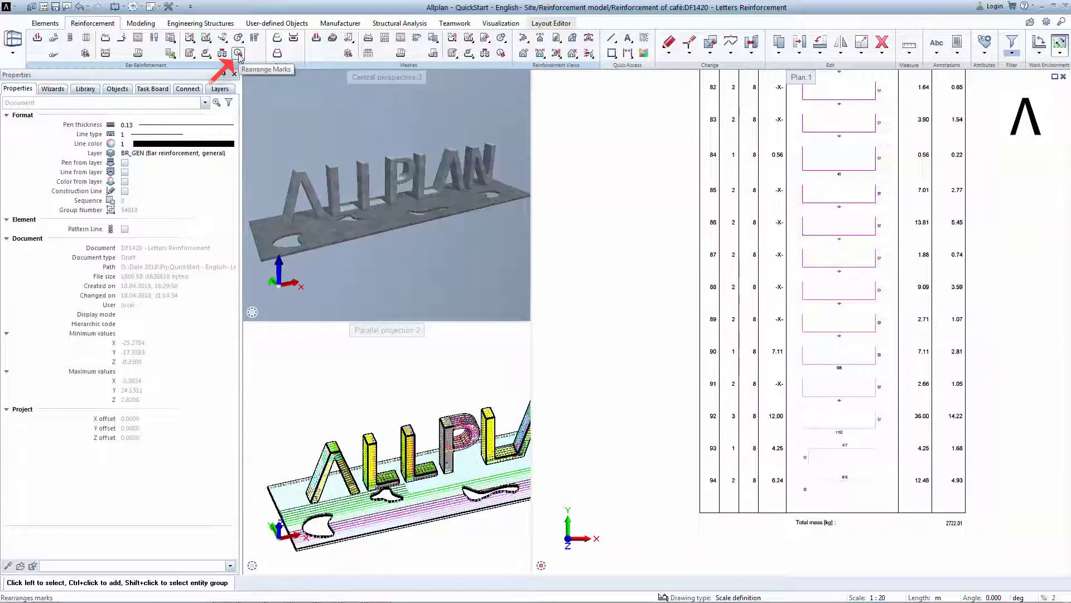
Rearrange marks with Identical shapes, Meshes and Rebars included, ending the schedule at mark 91.
left_click(239, 54)
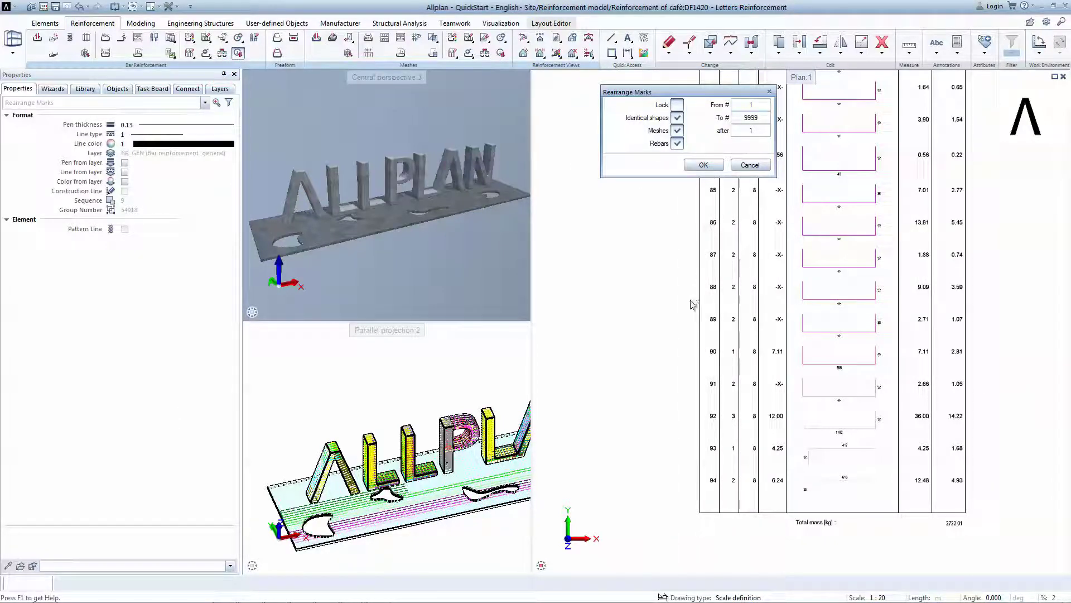
left_click(678, 143)
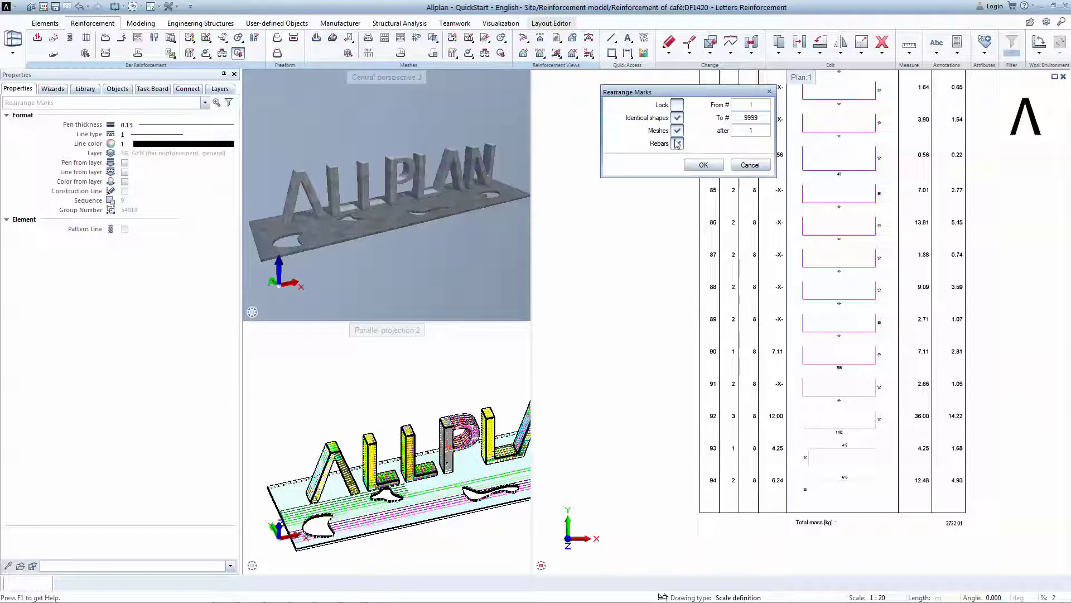
left_click(677, 143)
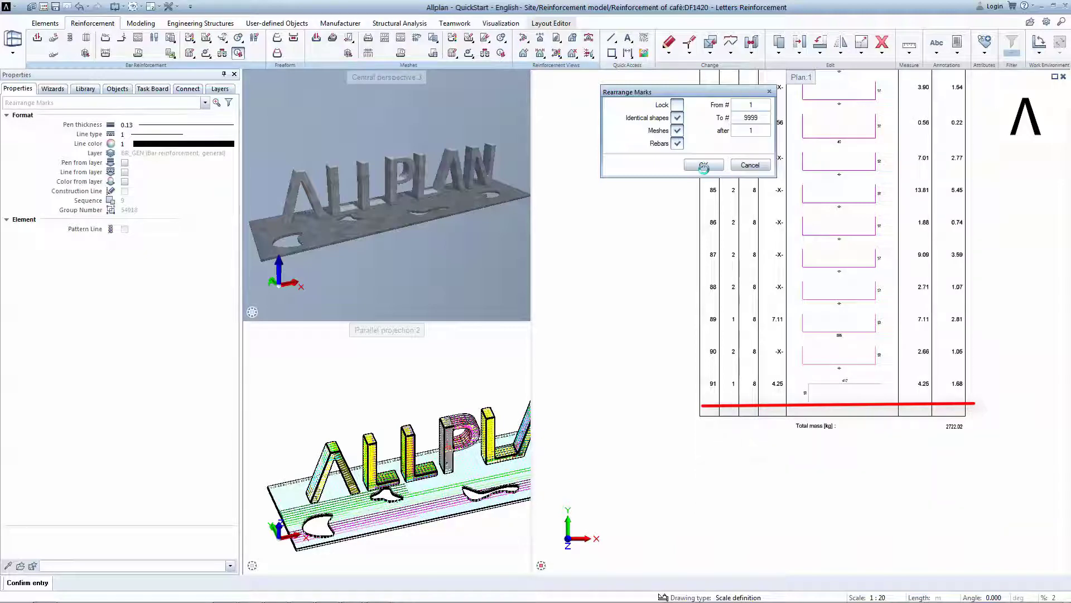
left_click(703, 165)
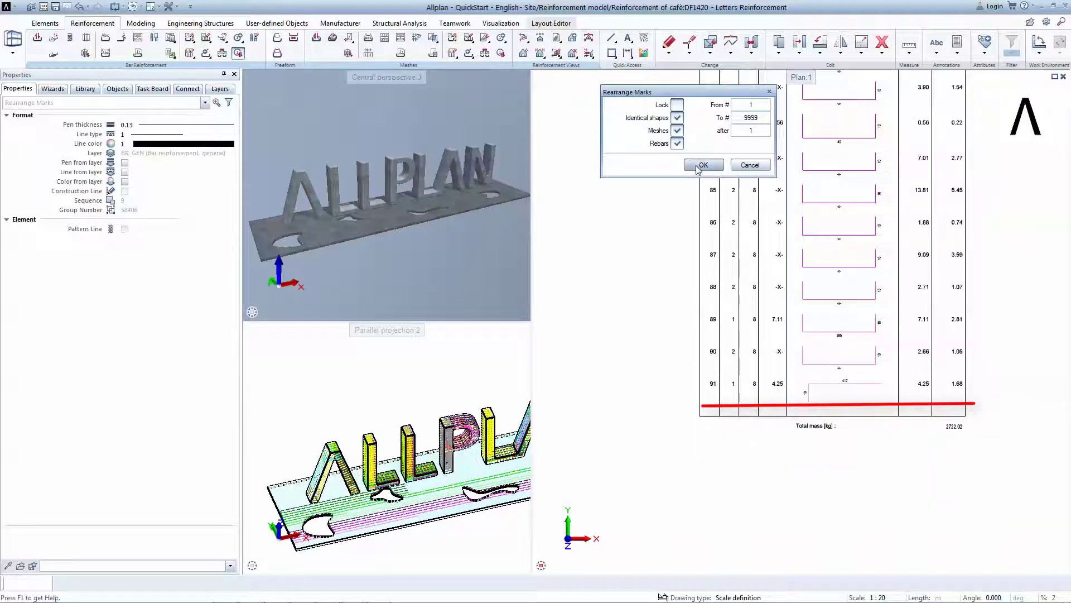
left_click(703, 166)
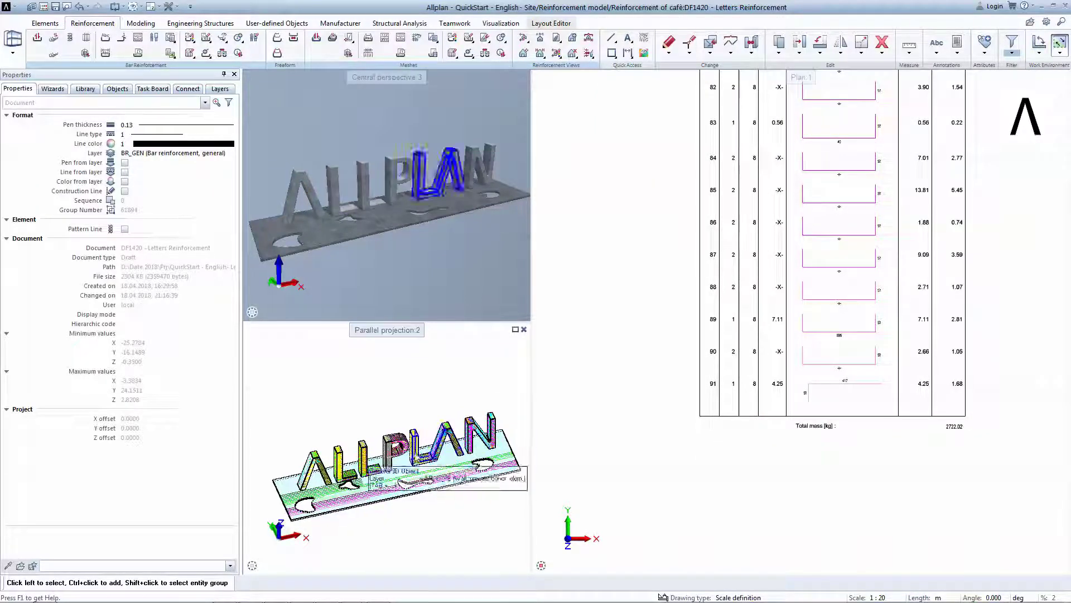